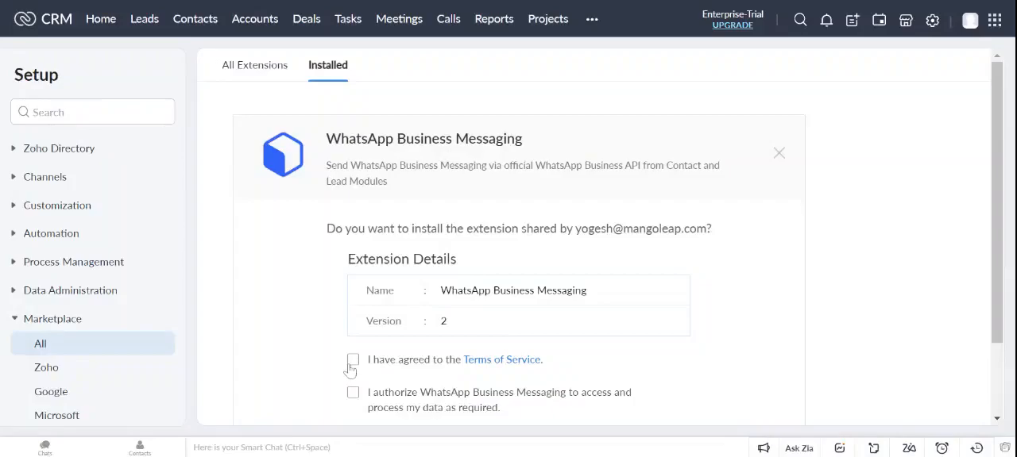
Agree to the Terms of Service and data-access authorization for WhatsApp Business Messaging
left_click(352, 360)
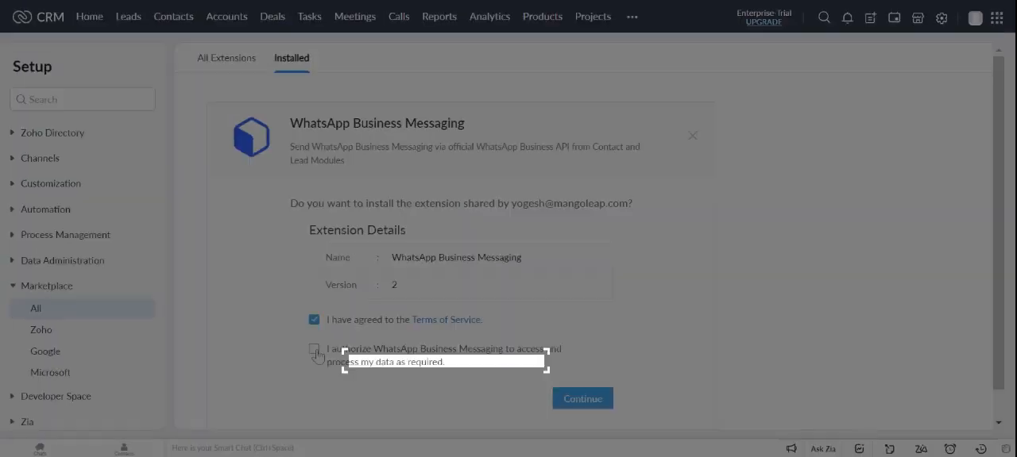
left_click(314, 349)
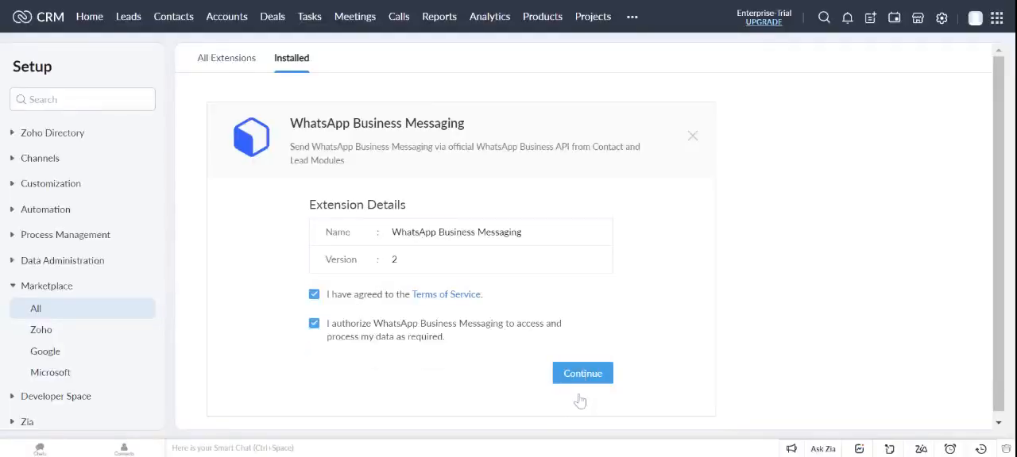
left_click(583, 373)
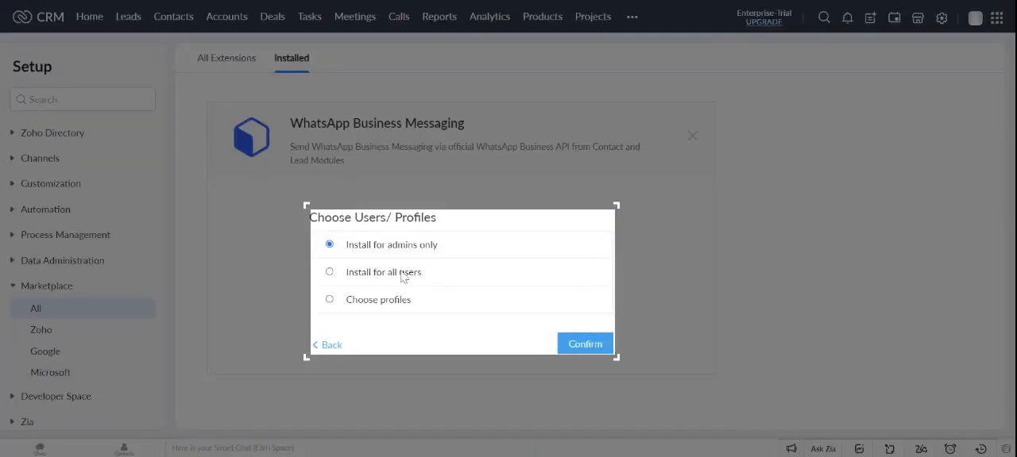
Install WhatsApp Business Messaging for all users and go to the Leads list
left_click(329, 272)
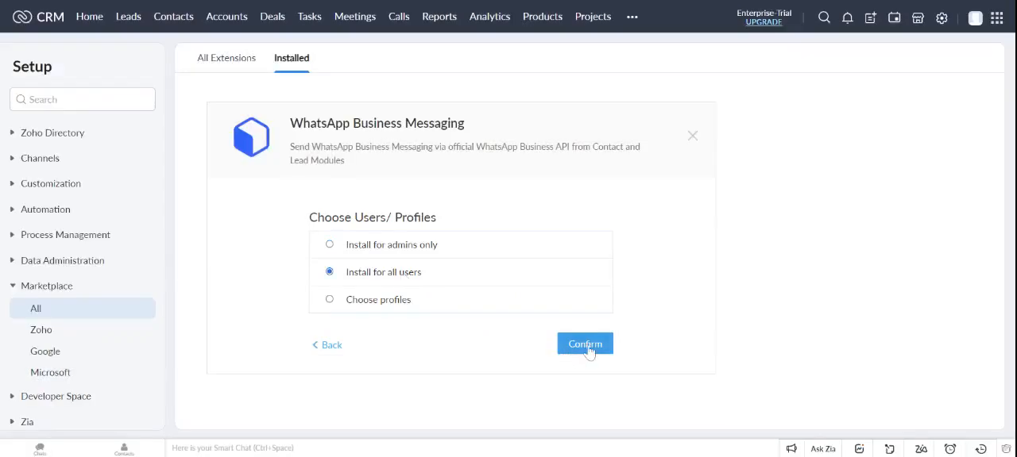
left_click(584, 344)
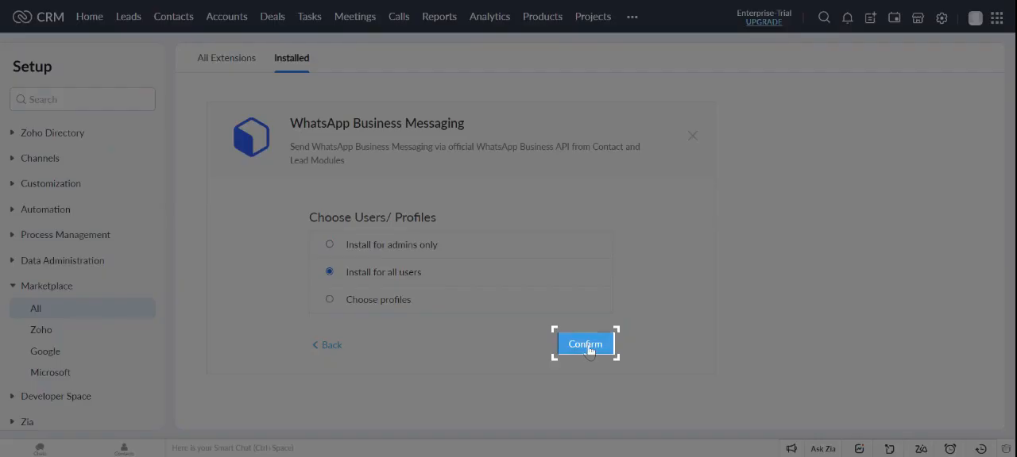
left_click(585, 344)
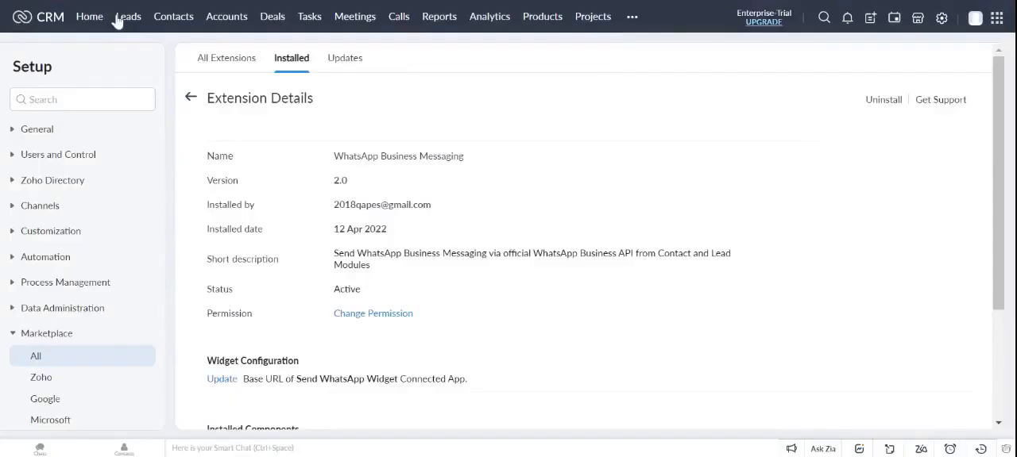
left_click(128, 16)
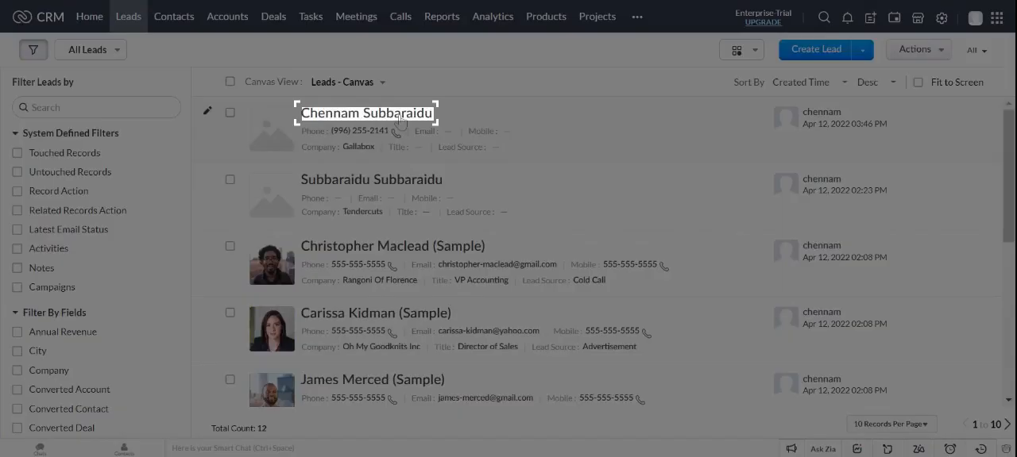
left_click(366, 113)
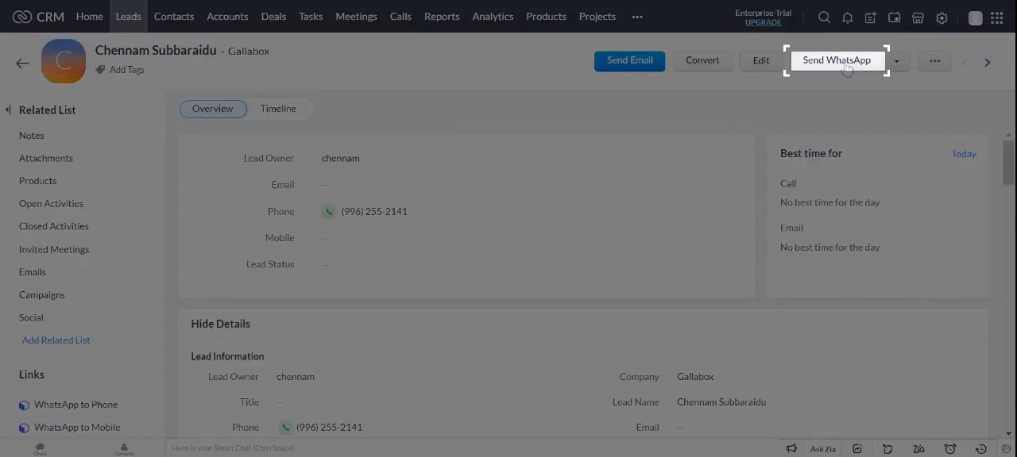
left_click(836, 60)
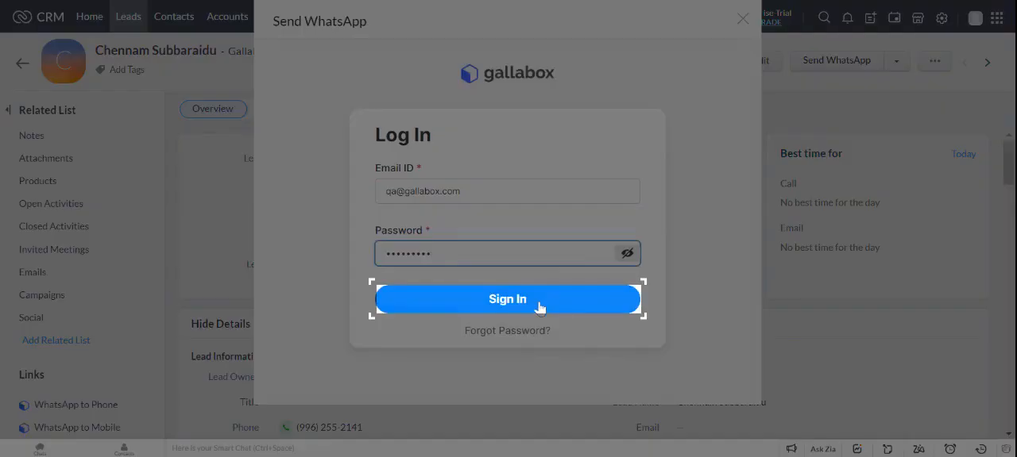
left_click(507, 299)
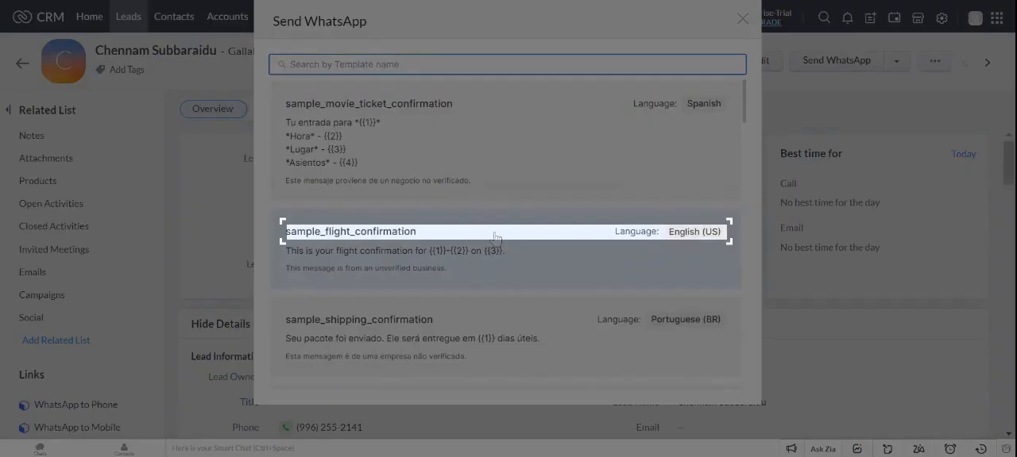
Pick the sample_flight_confirmation template and map the phone number to Zoho.Phone
left_click(351, 231)
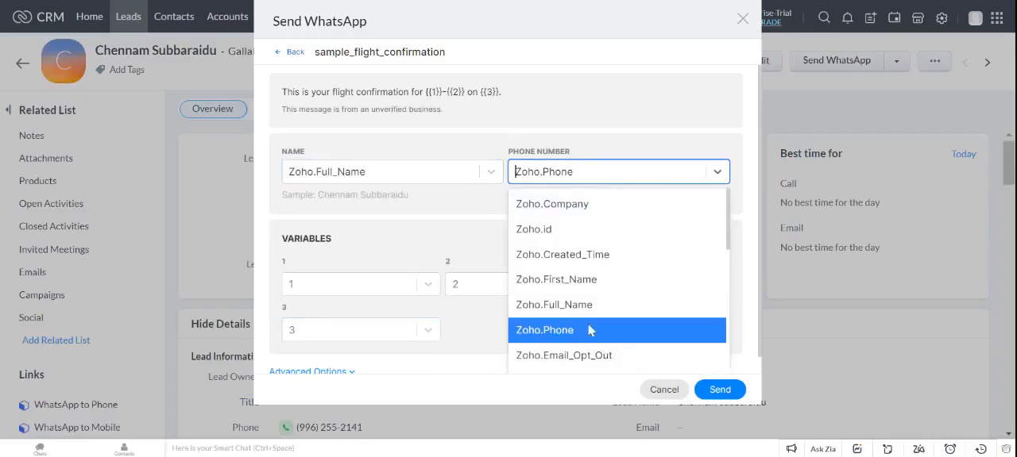
left_click(544, 329)
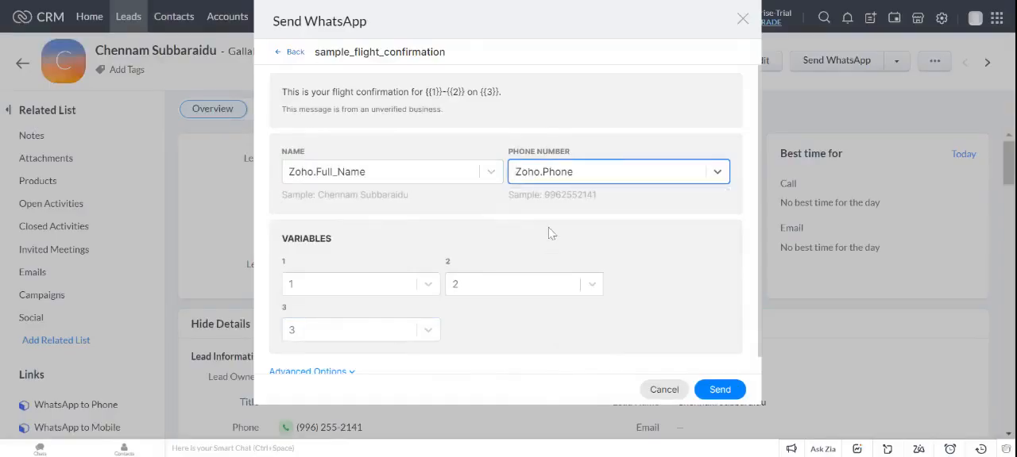